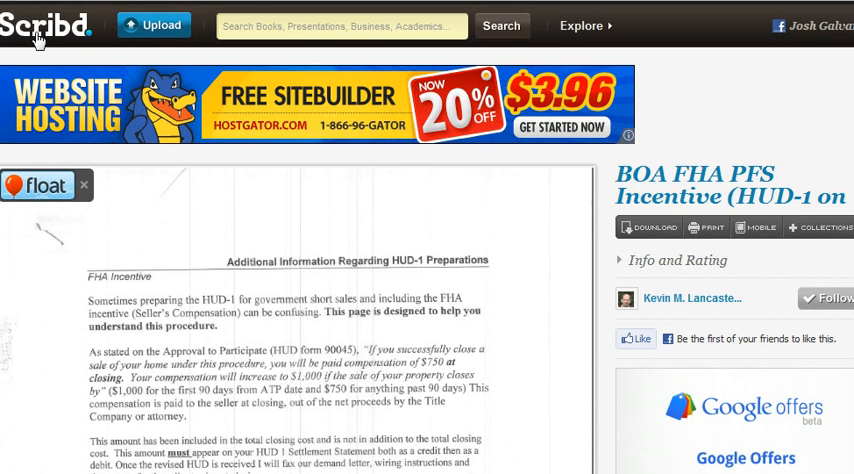
mouse_move(22, 32)
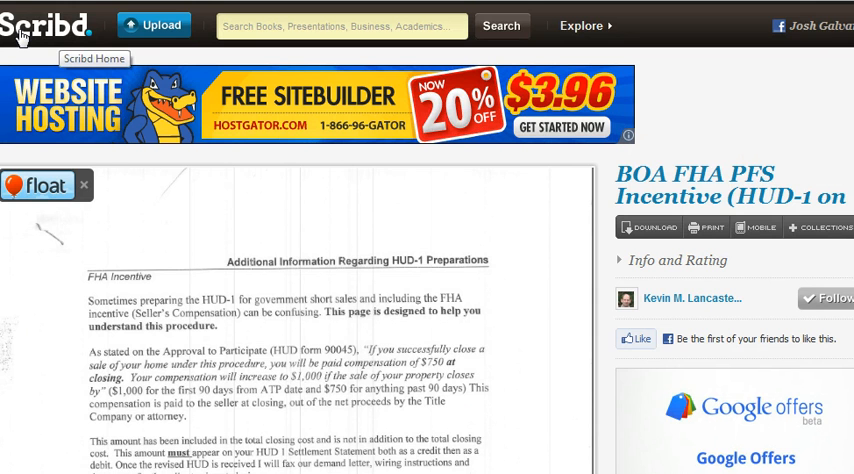
mouse_move(38, 42)
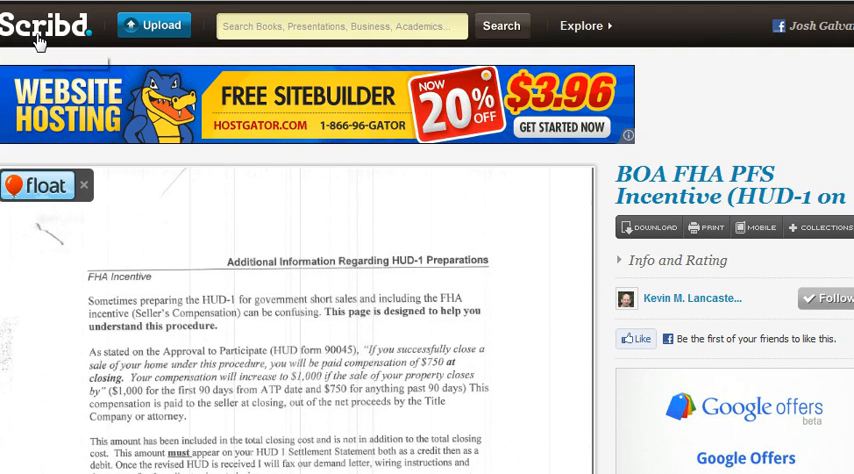
mouse_move(35, 28)
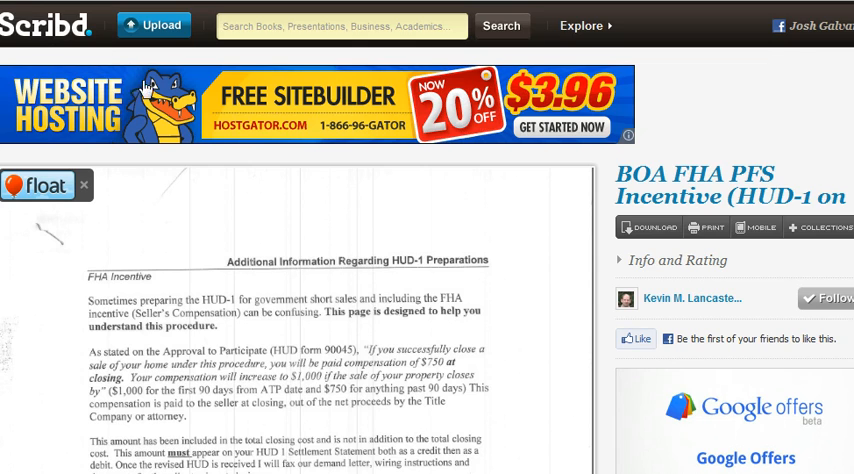
- Scroll the Scribd HUD-1 incentive document page down to its Share & Embed options
scroll("down", 3)
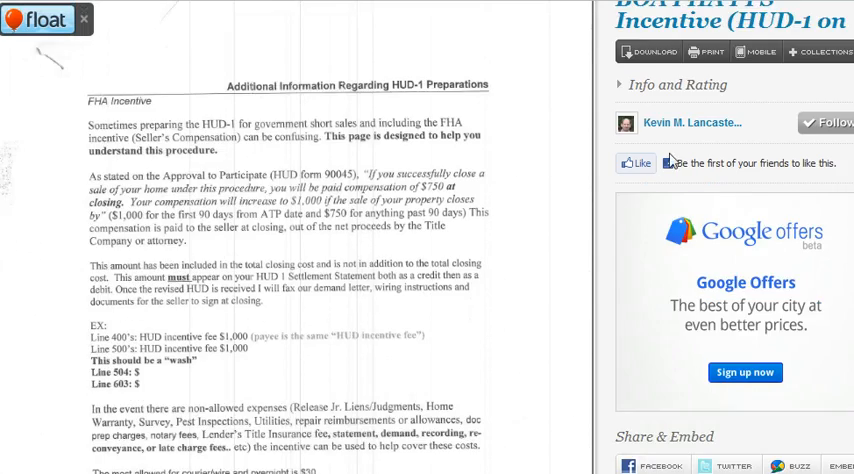
scroll("down", 3)
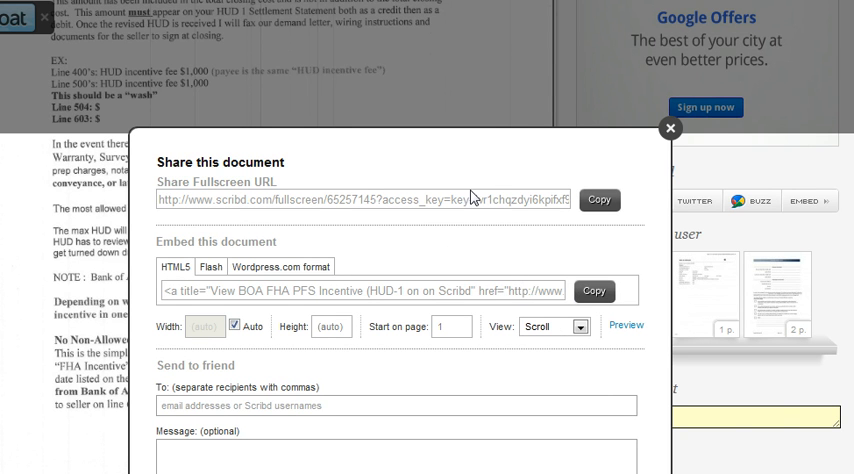
- Copy the Scribd HTML5 embed code and preview Example Scribd Post, which shows only a link
left_click(670, 128)
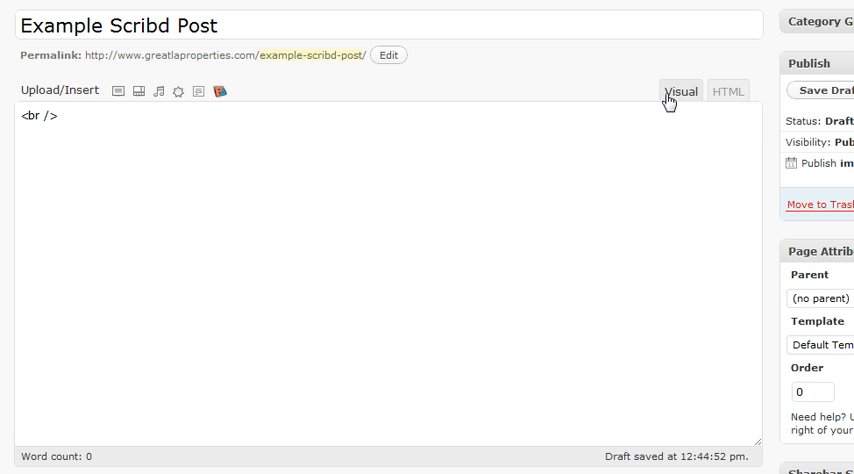
left_click(728, 90)
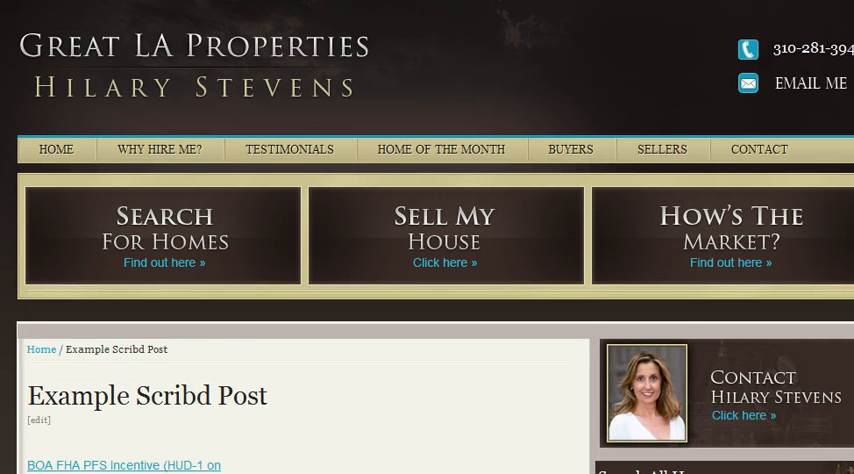
- Scroll the post's HTML source to show the full Scribd iframe and script code
scroll("down", 3)
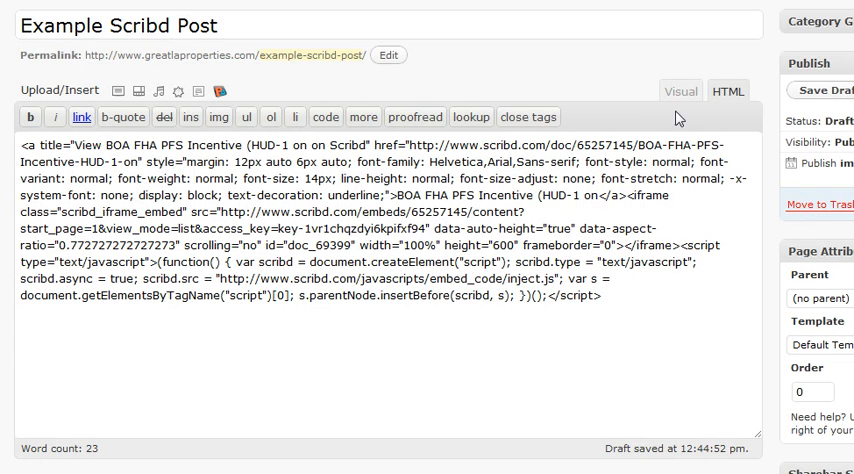
- Switch to Visual and back to HTML, leaving the Scribd iframe stripped from the code
left_click(679, 90)
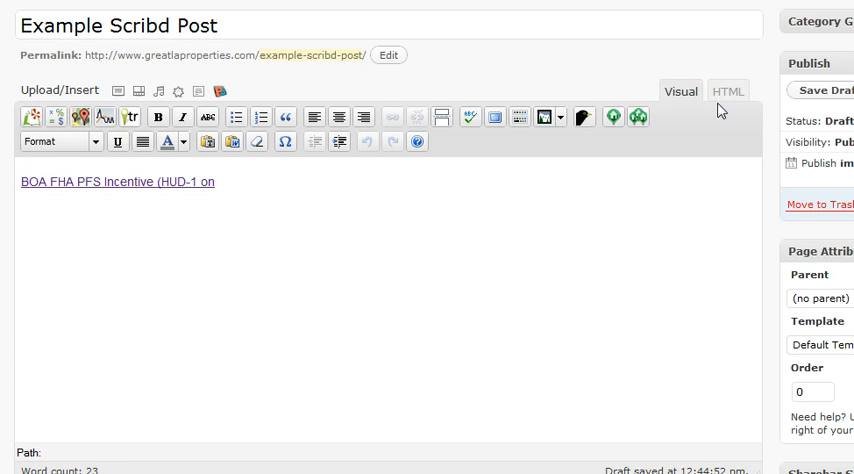
left_click(727, 91)
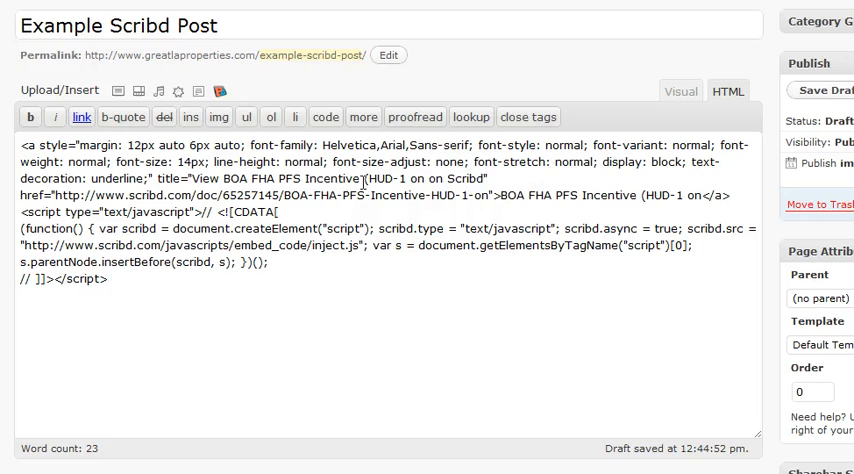
left_click_drag(367, 180, 371, 196)
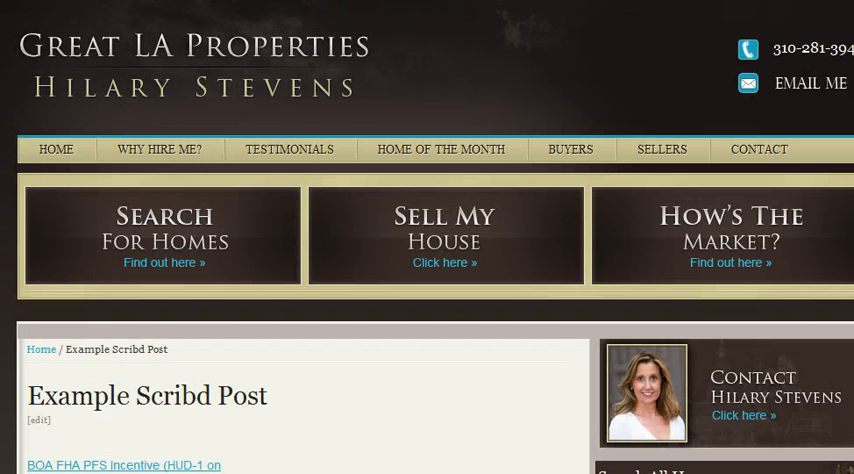
- Paste a second Scribd embed copy and check the Visual view showing two links
scroll("down", 3)
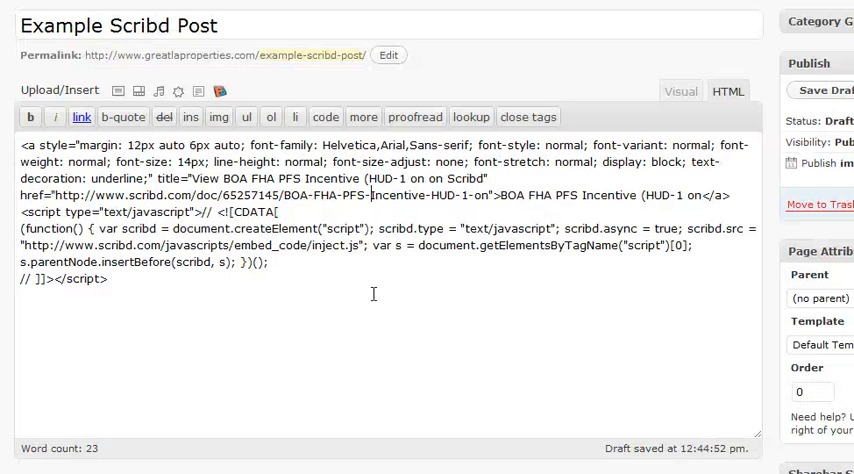
key("ctrl+a")
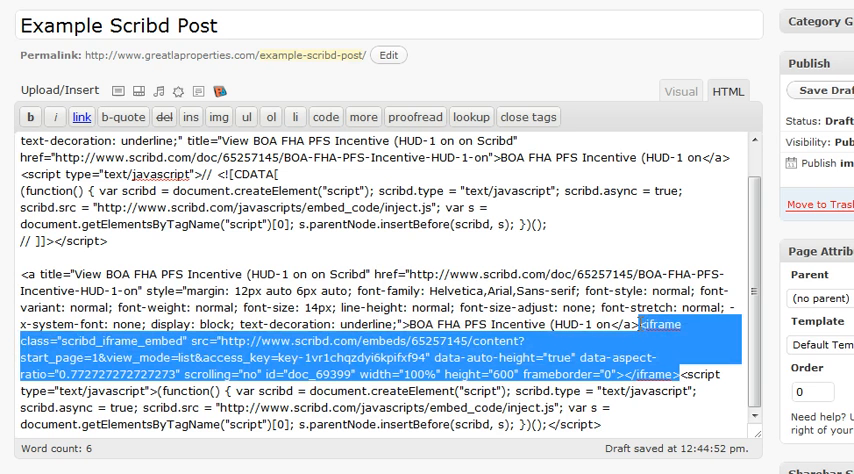
scroll("down", 3)
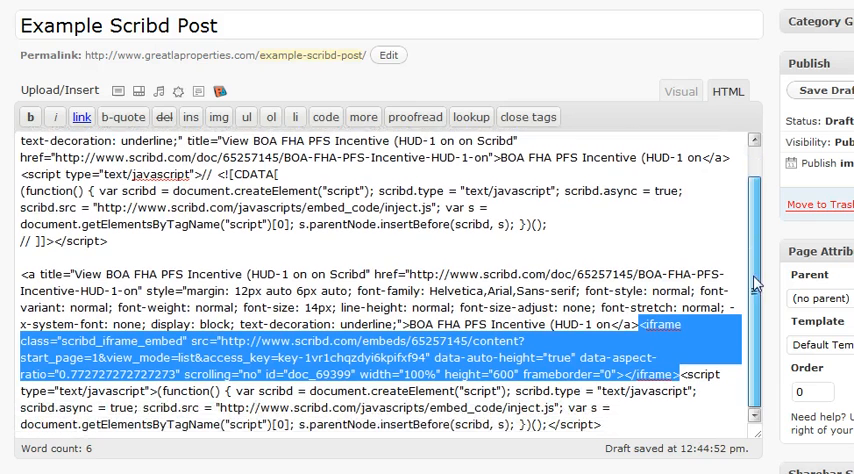
left_click(680, 91)
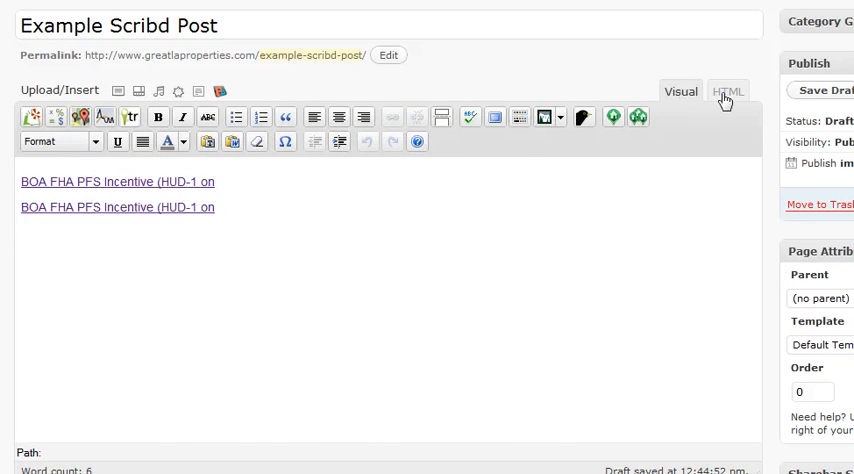
- Toggle HTML and Visual views, leaving one embed copy whose iframe is removed
left_click(728, 91)
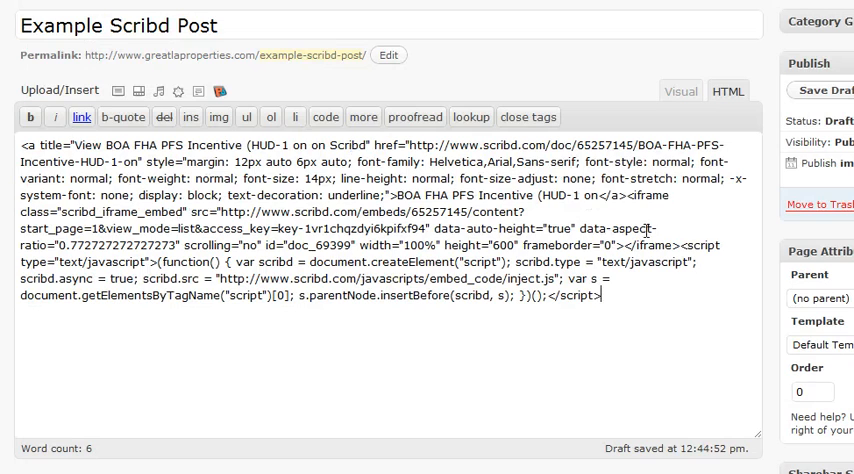
left_click(681, 91)
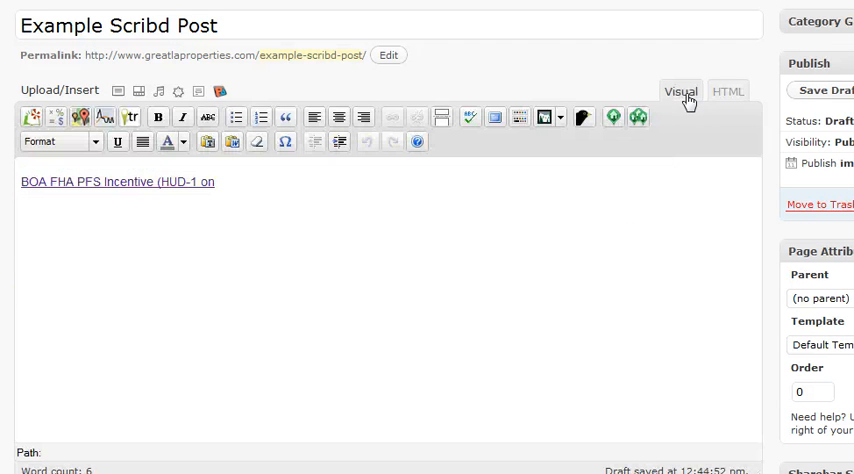
left_click(728, 91)
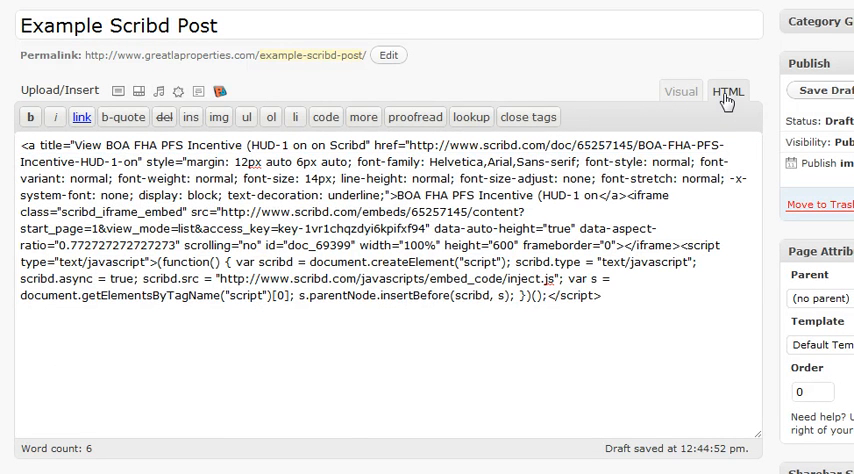
mouse_move(681, 91)
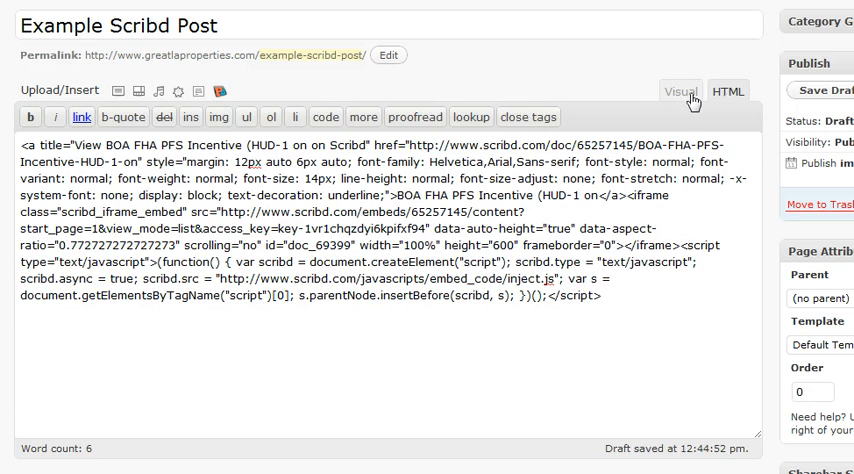
left_click(729, 90)
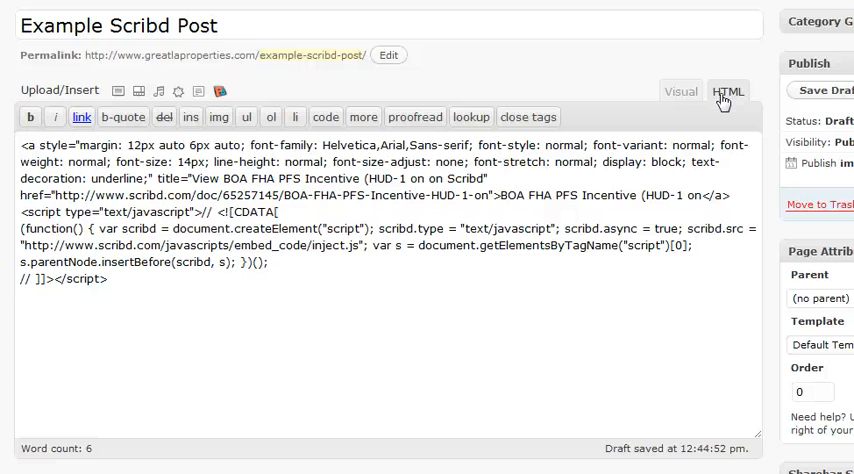
mouse_move(308, 404)
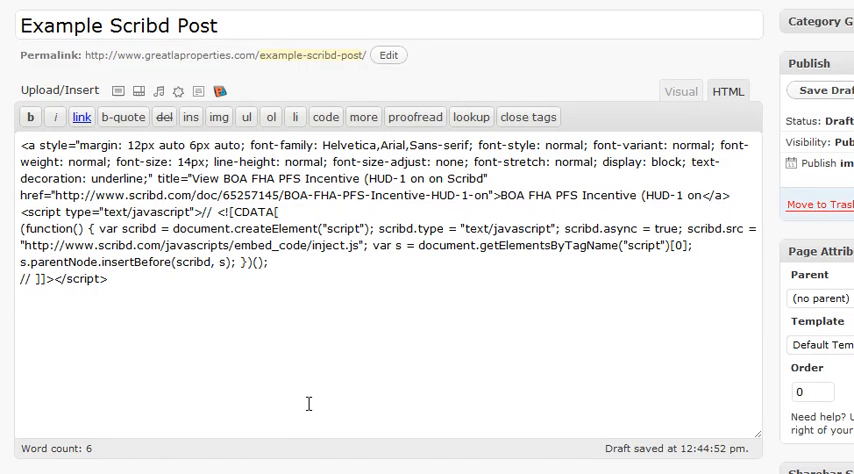